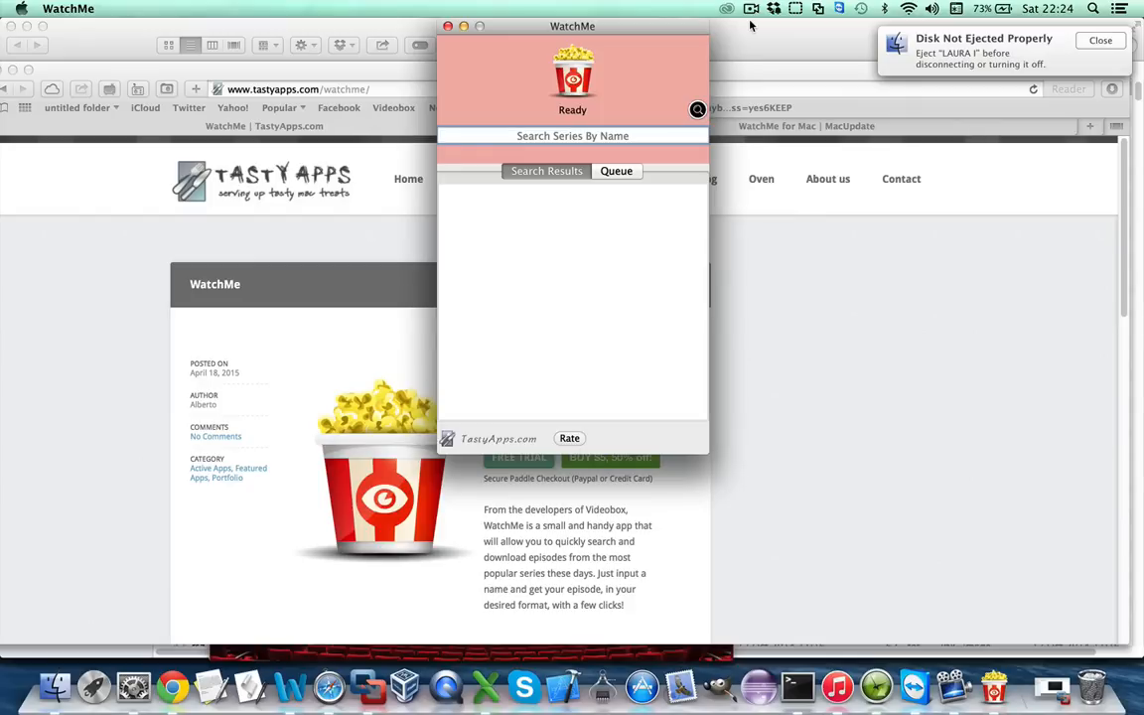
- Search WatchMe for 'game of thrones' and bring up the Game of Thrones series result
text(game of thrones)
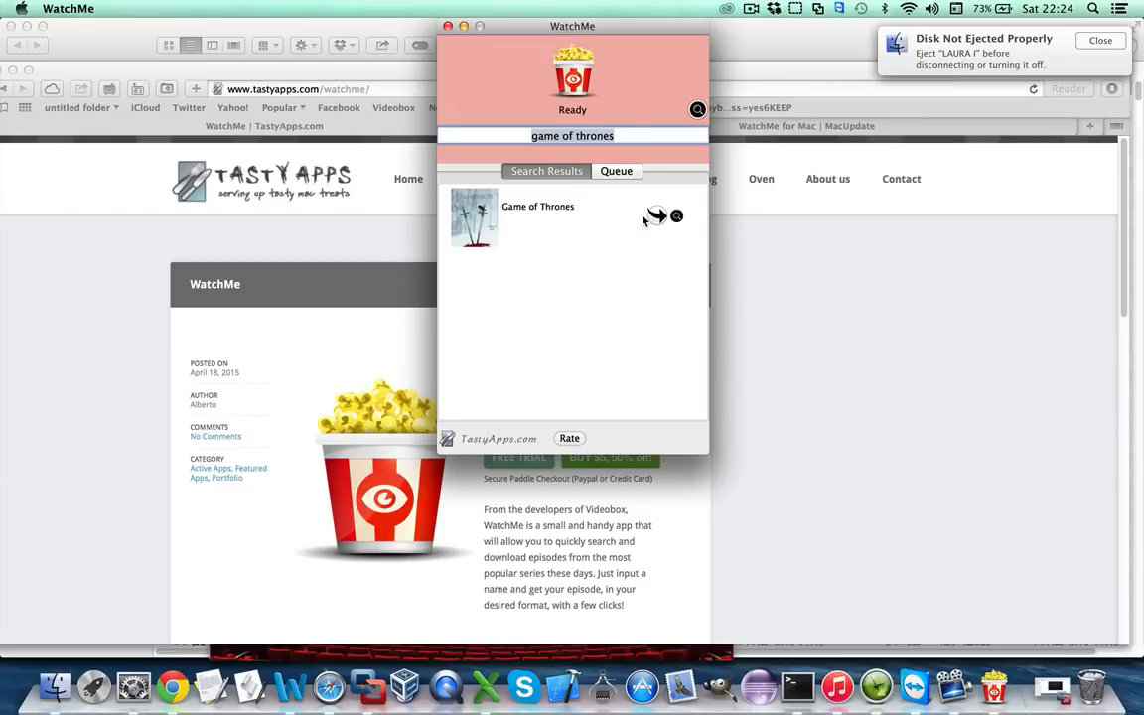
mouse_move(628, 227)
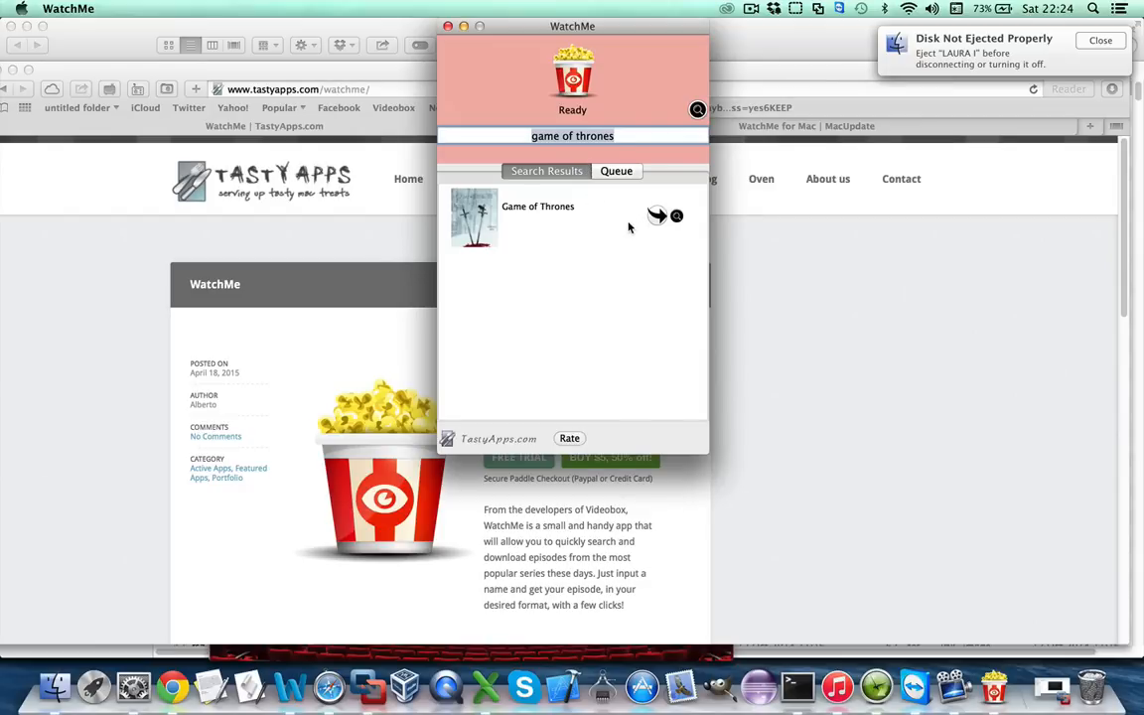
mouse_move(632, 228)
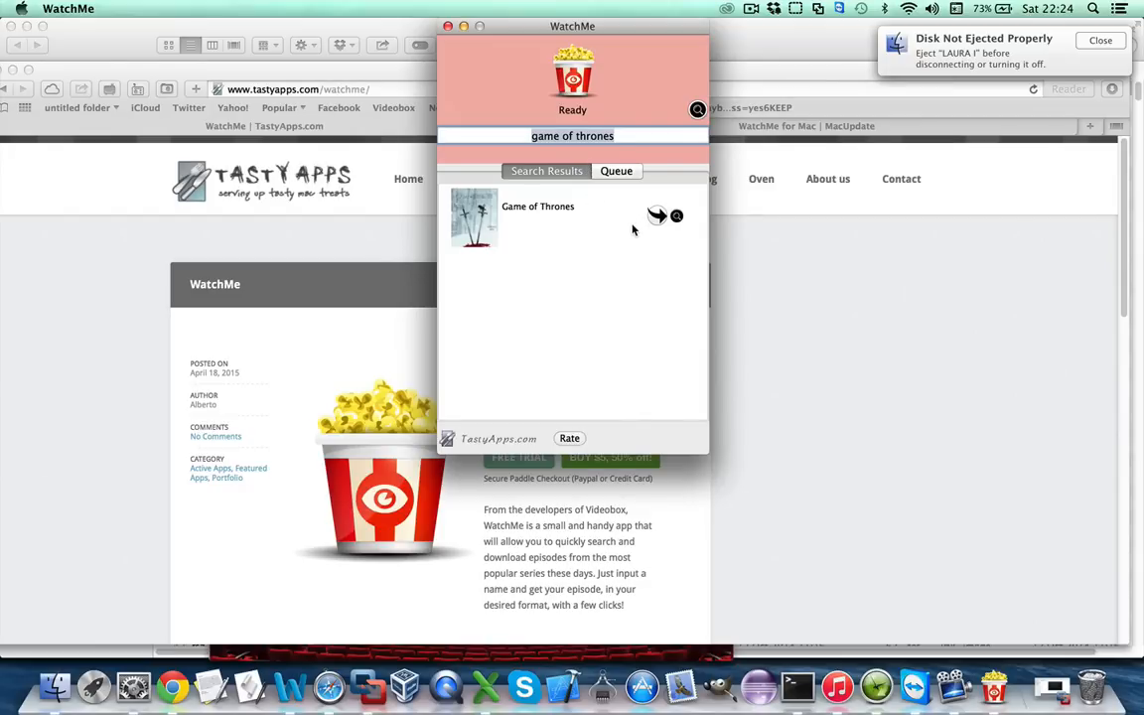
mouse_move(659, 214)
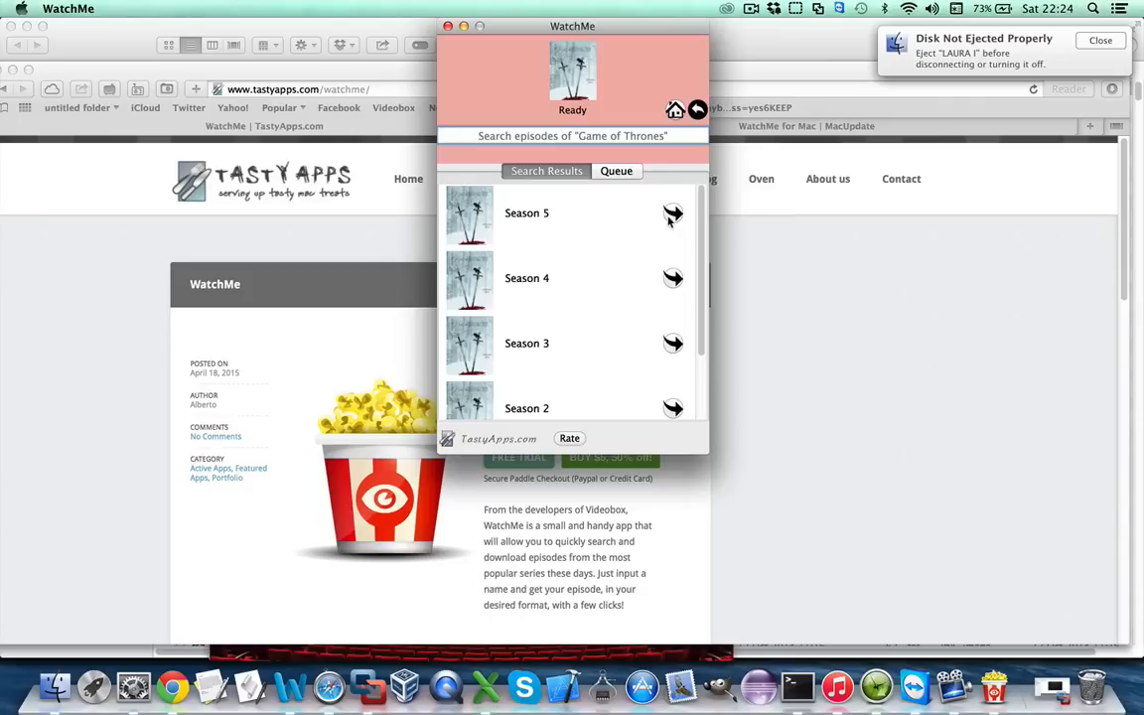
- Queue Season 5 Episode 1 'The Wars to Come' for download from the first source
click(673, 214)
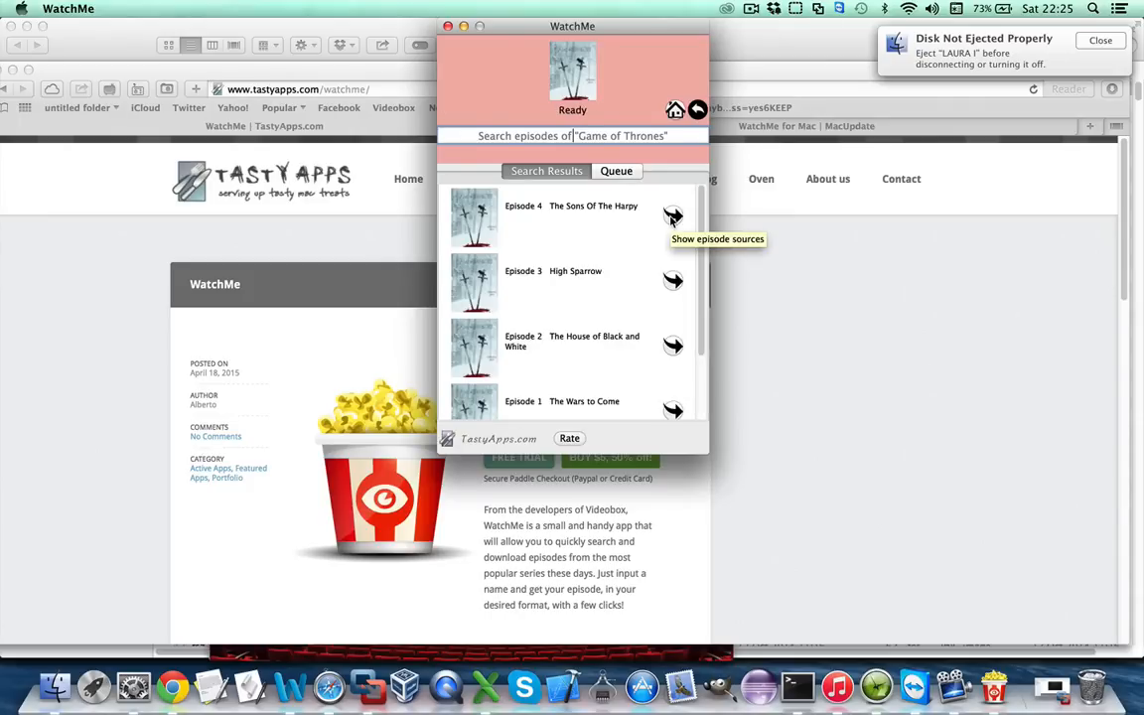
scroll(down, 3)
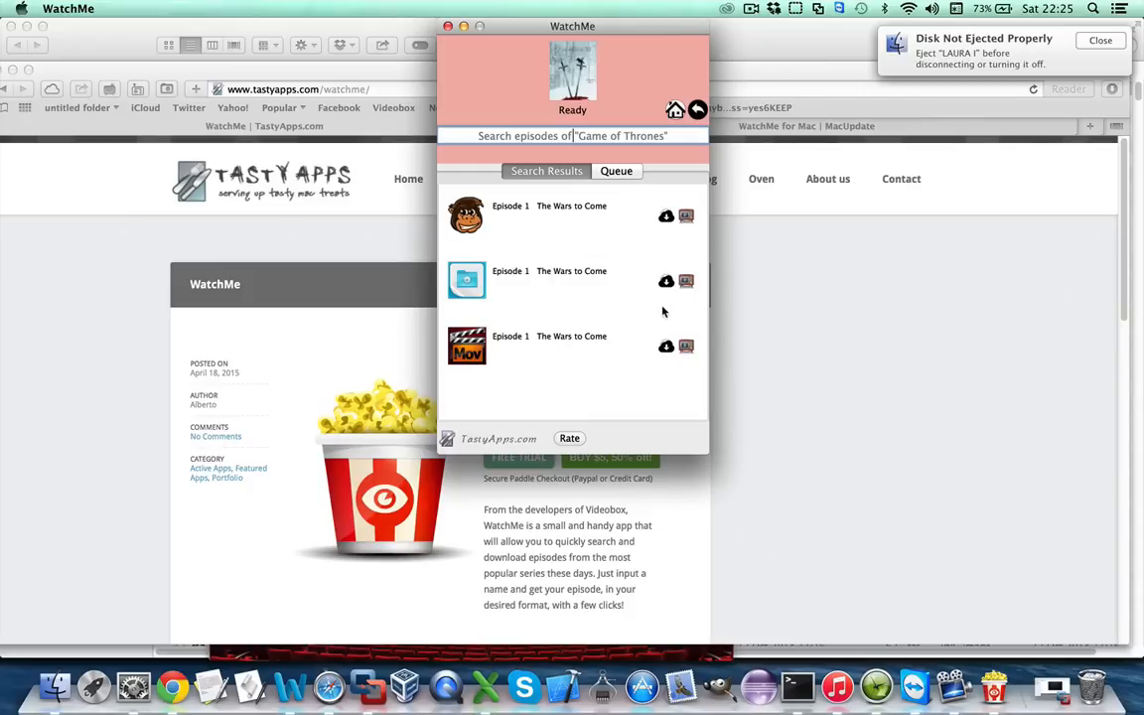
mouse_move(664, 220)
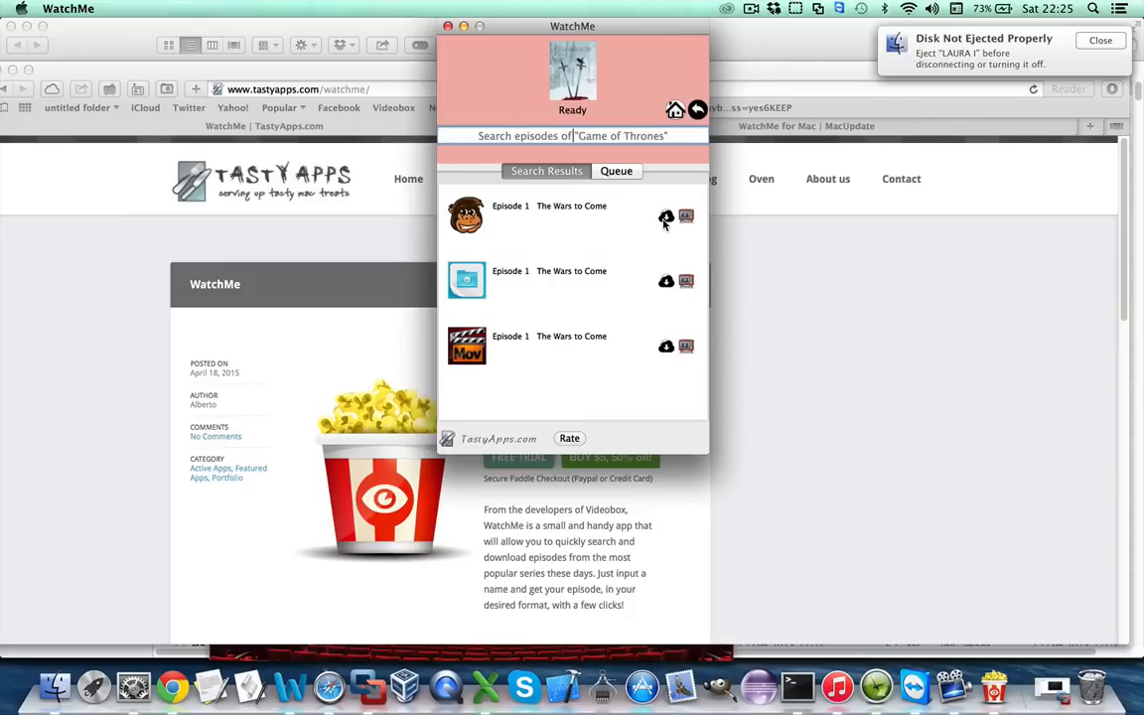
click(667, 216)
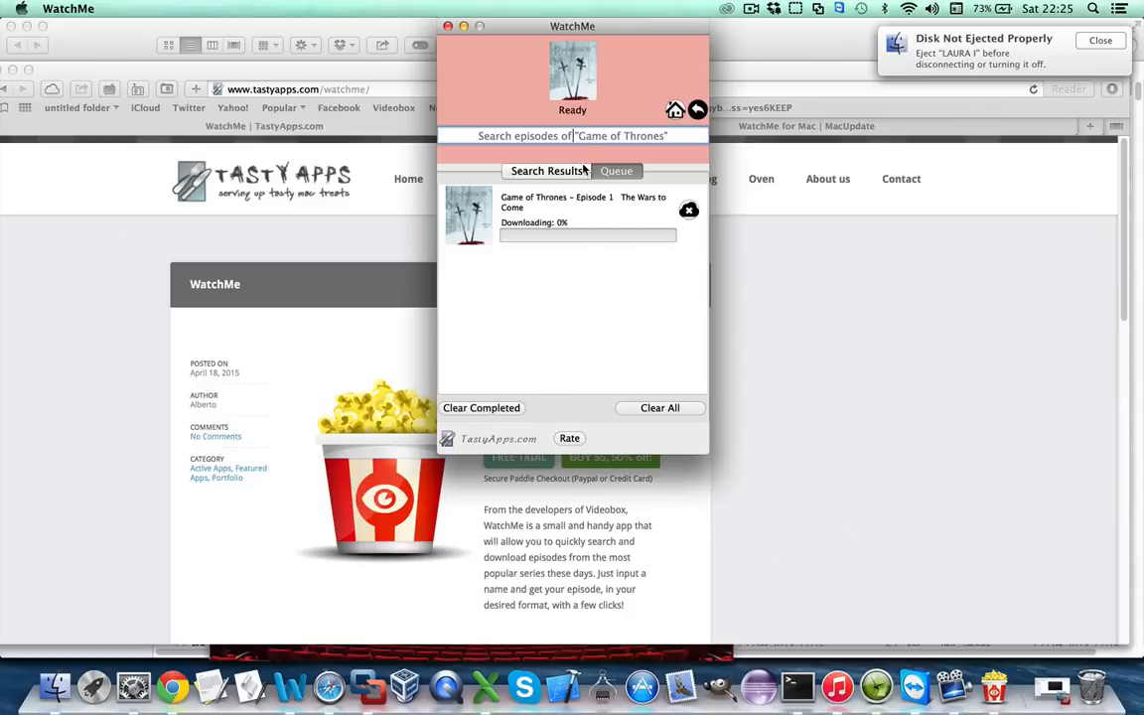
- Search 'big bang theory' and bring up The Big Bang Theory Season 8 episode list
click(616, 171)
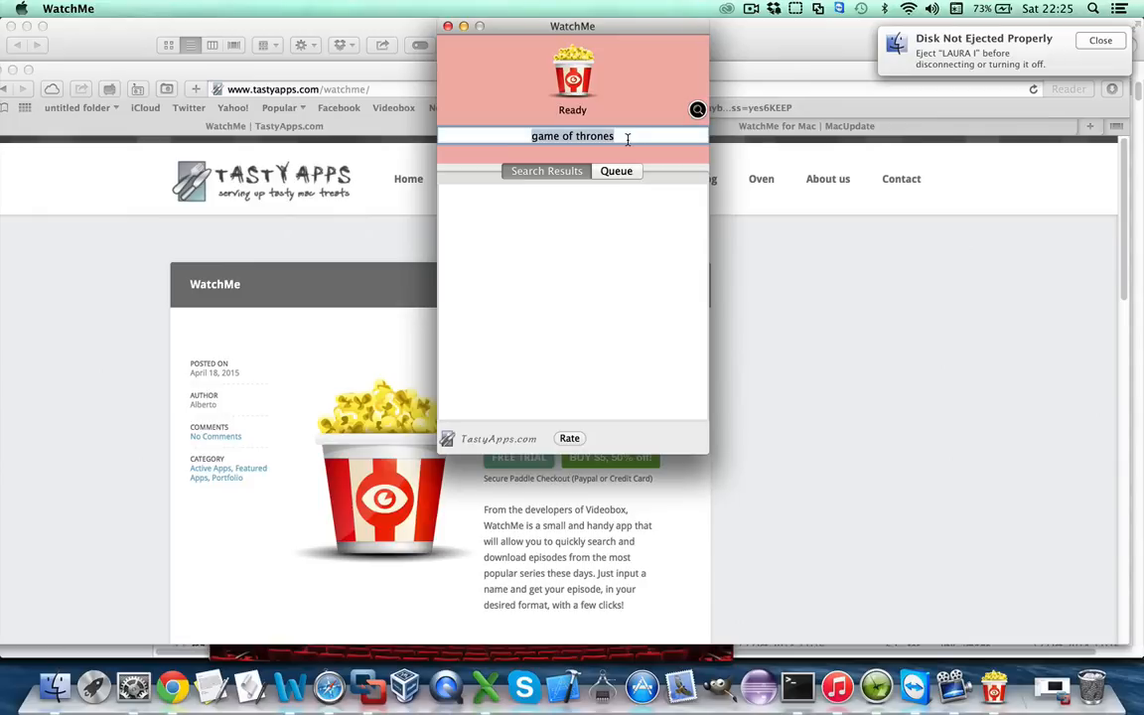
text(big bang theory)
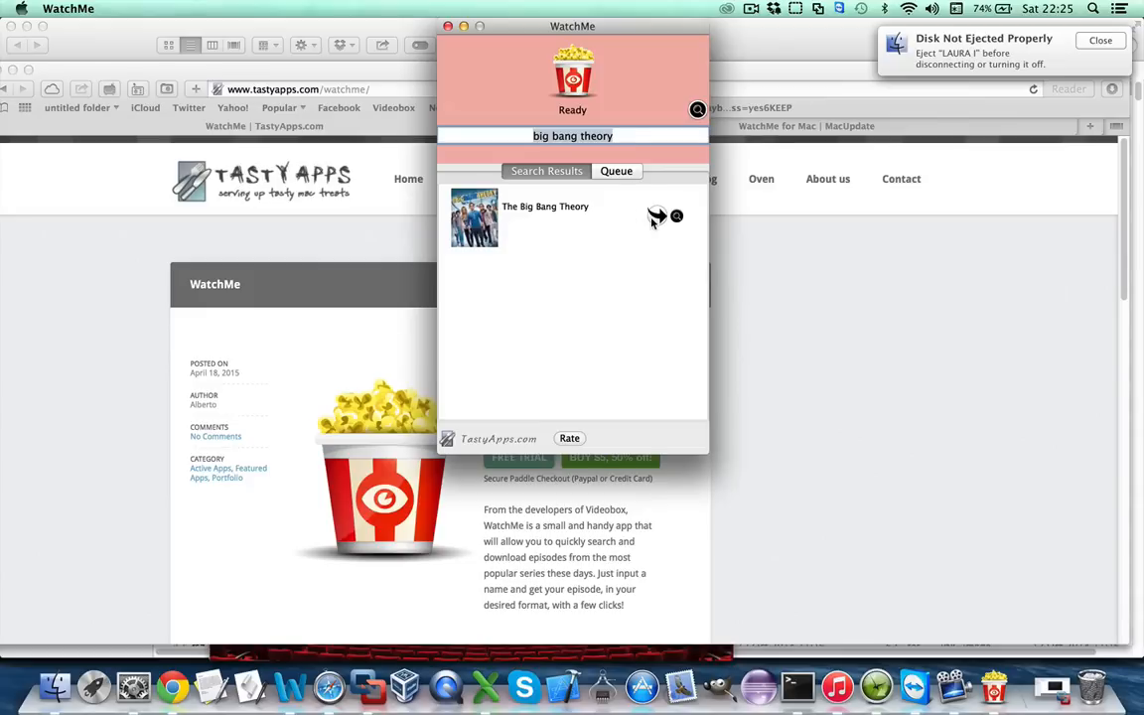
click(545, 207)
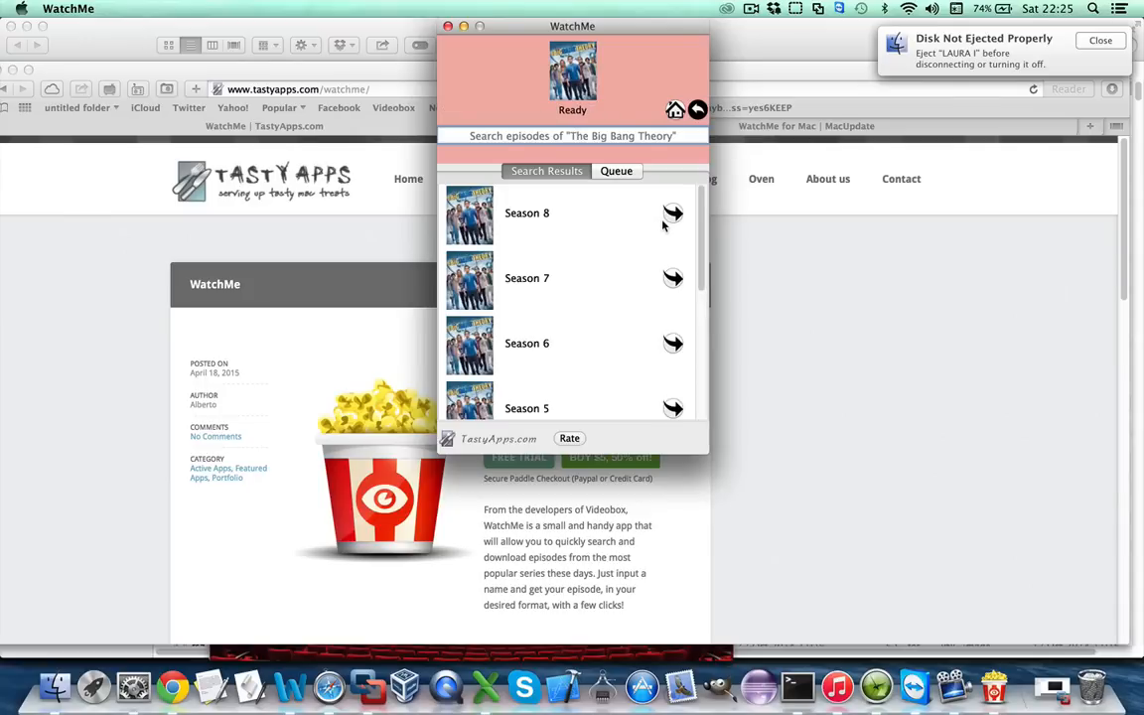
click(671, 213)
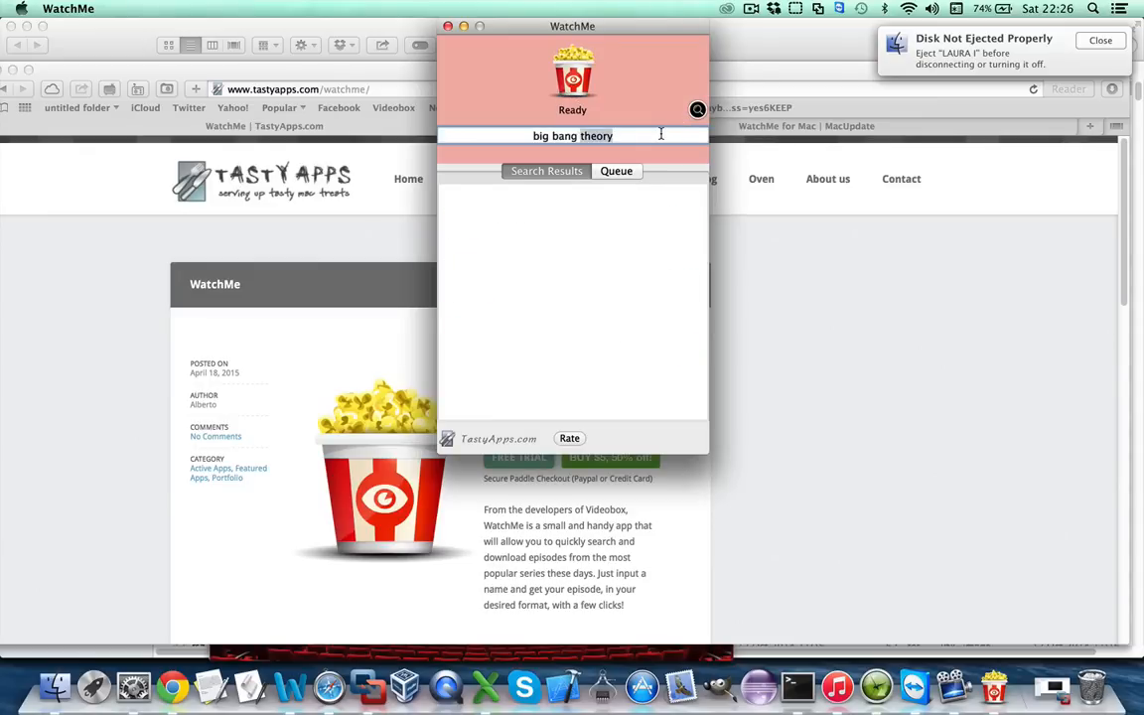
- Search 'star trek', filter episodes by 'charlie x' and download Charlie X from the second source
text(star trek)
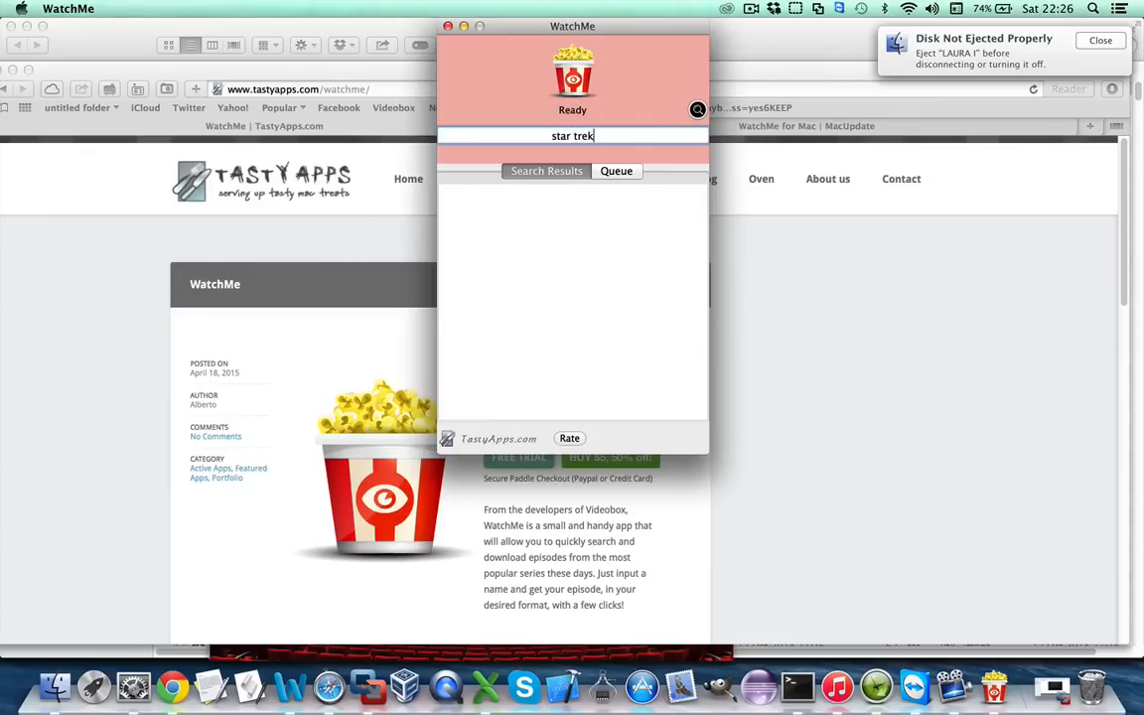
click(698, 110)
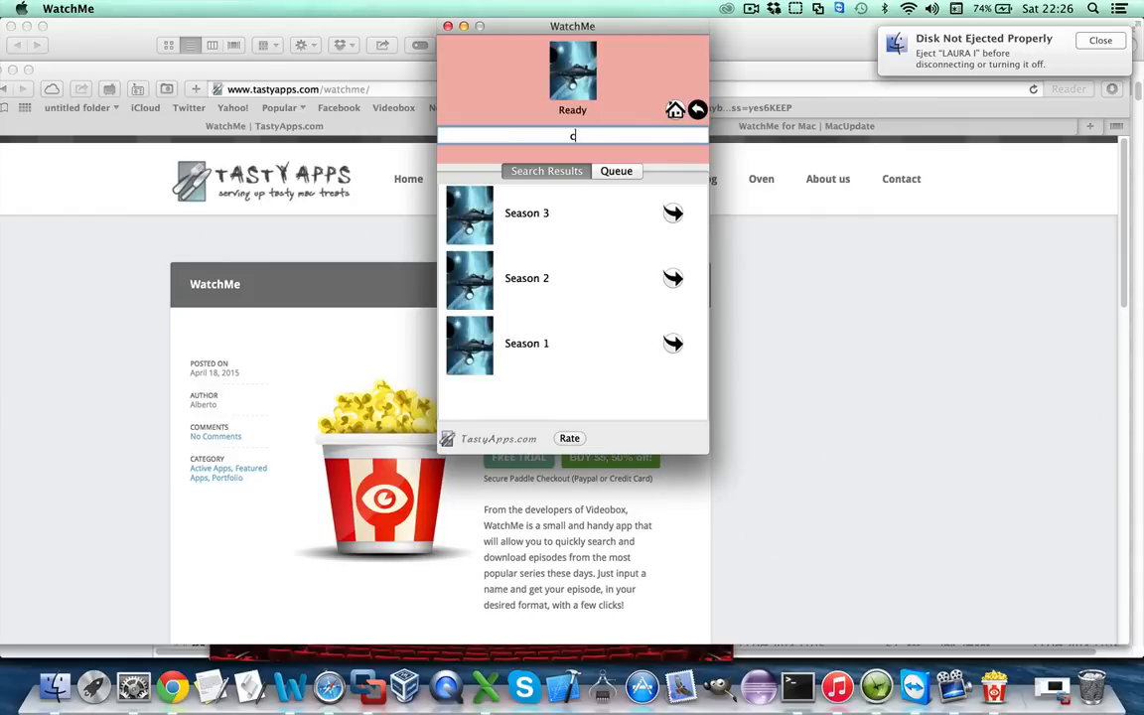
text(charlie x)
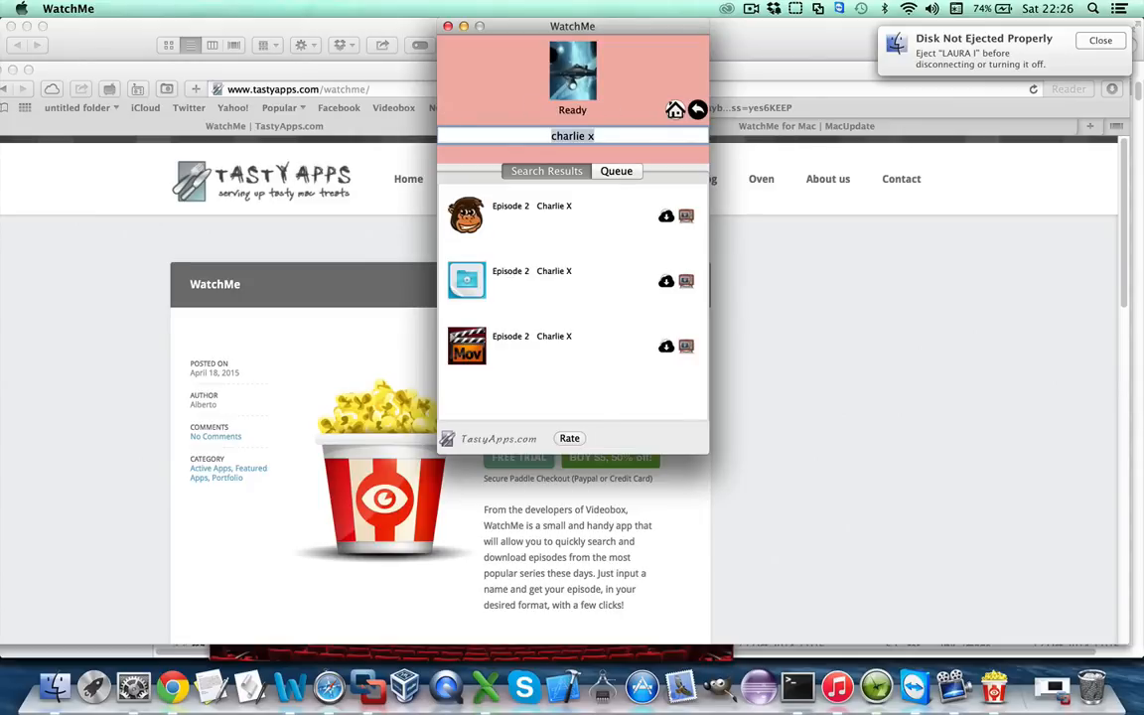
mouse_move(608, 193)
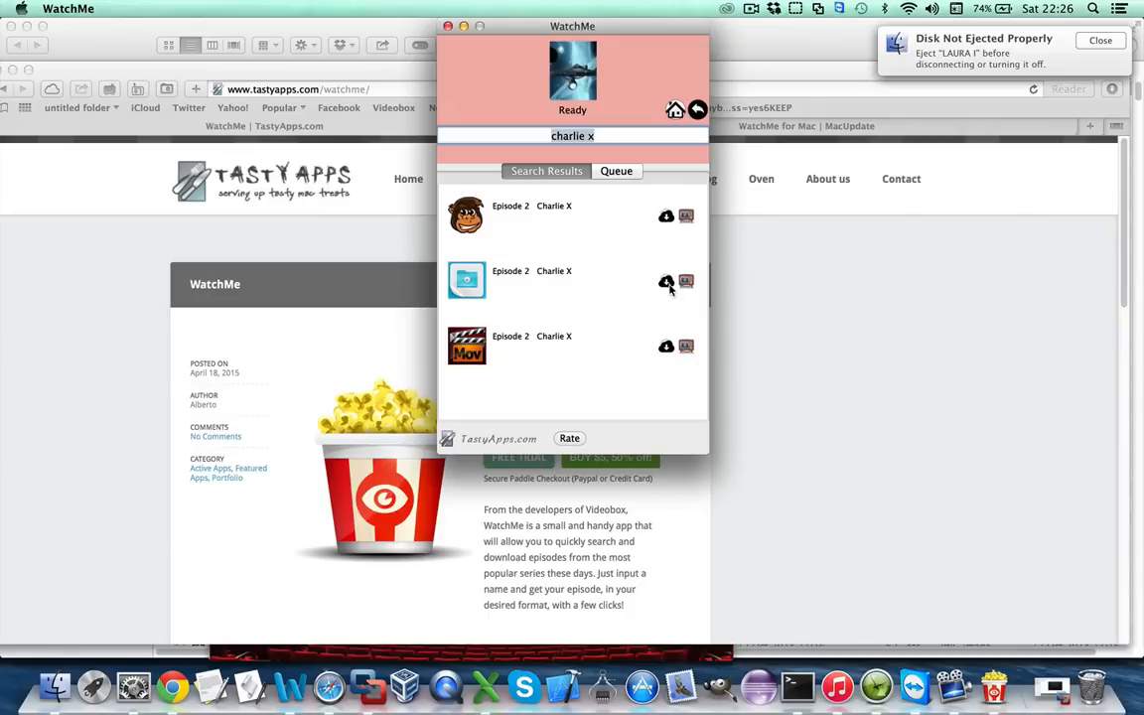
click(616, 170)
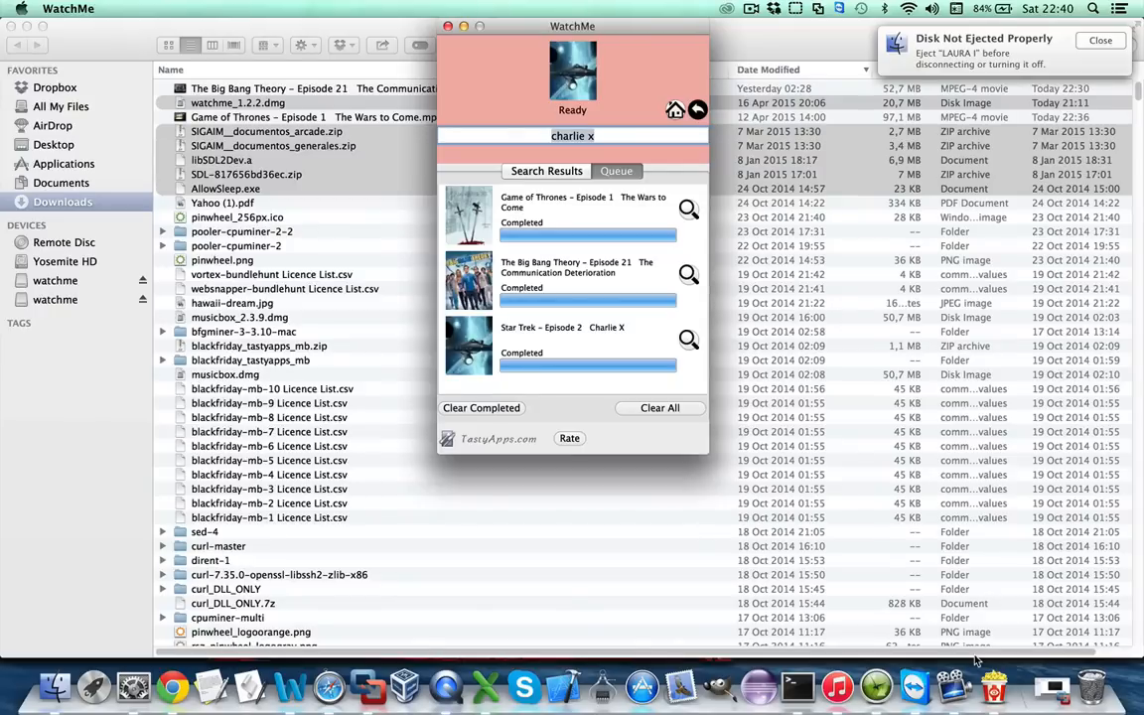
mouse_move(757, 294)
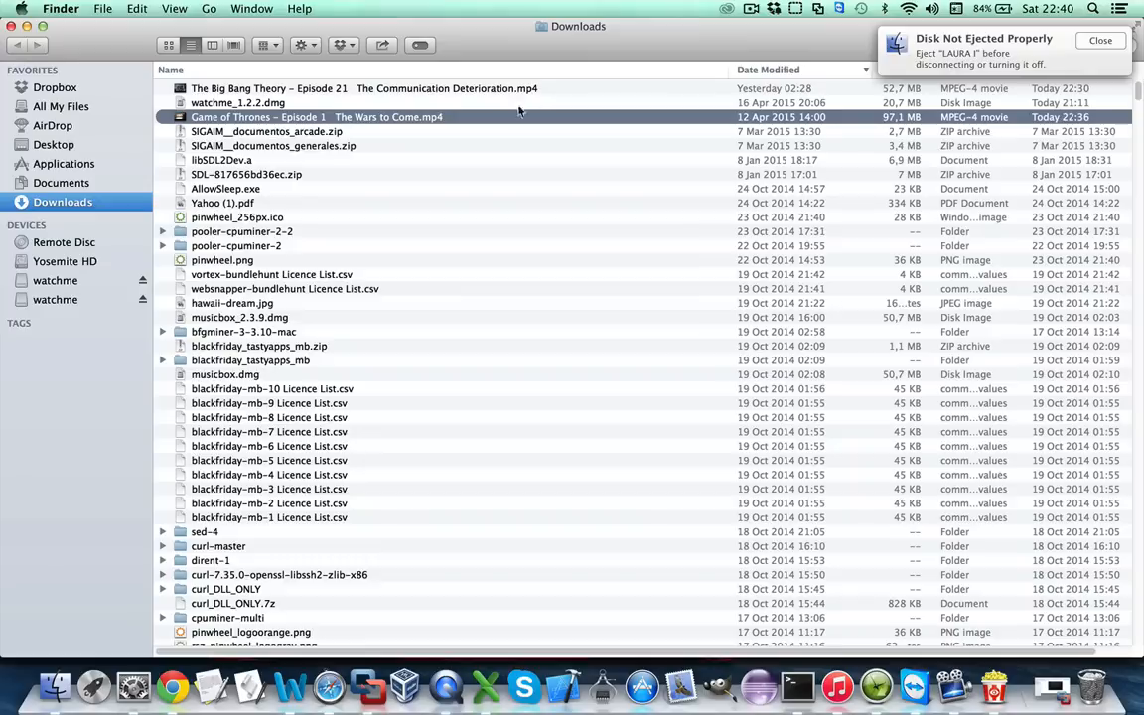
mouse_move(465, 115)
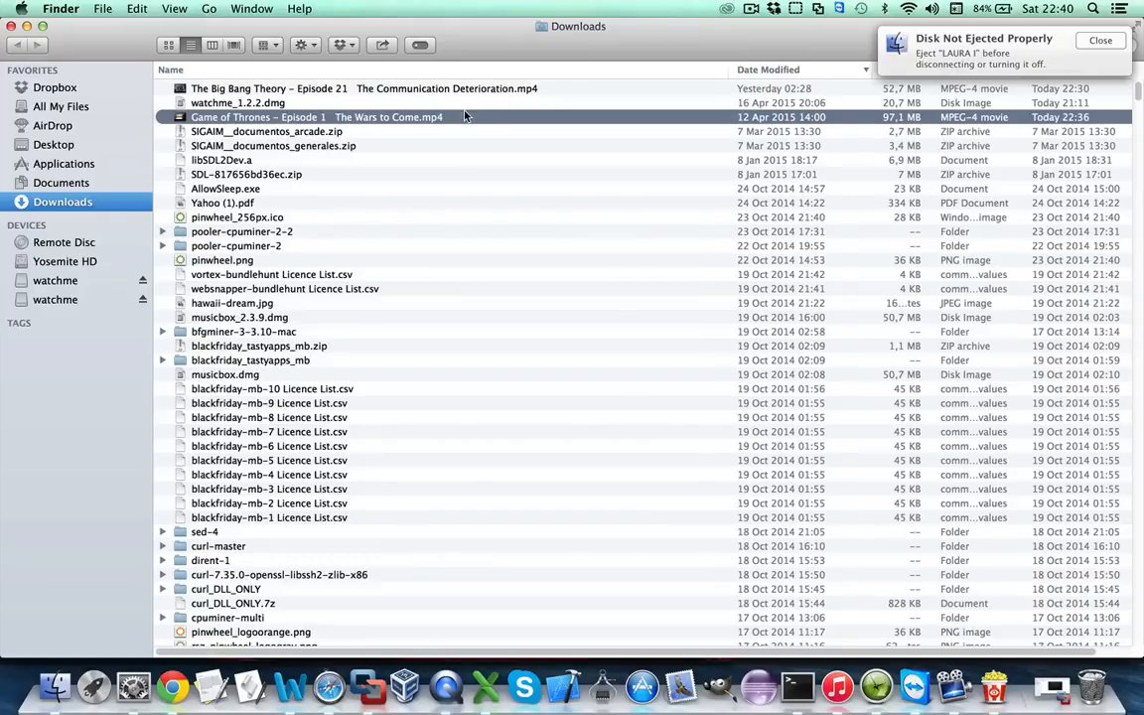
- Play the downloaded Game of Thrones mp4 in QuickTime Player and skip ahead
double_click(318, 116)
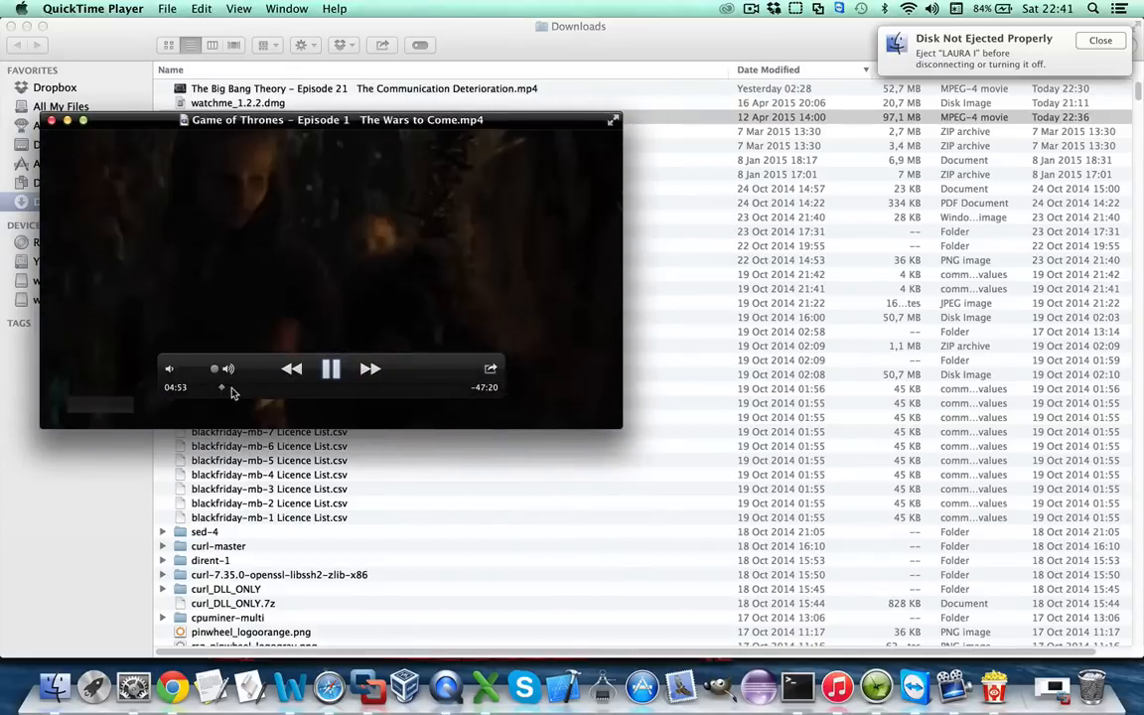
drag(222, 388, 246, 388)
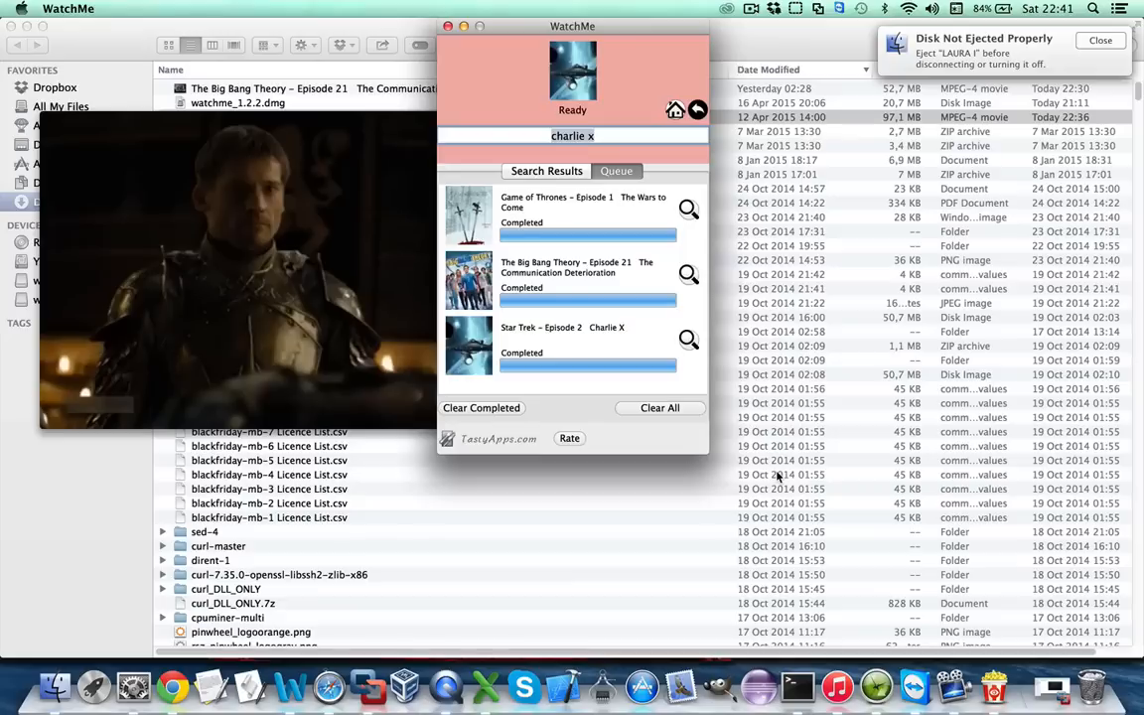
mouse_move(516, 327)
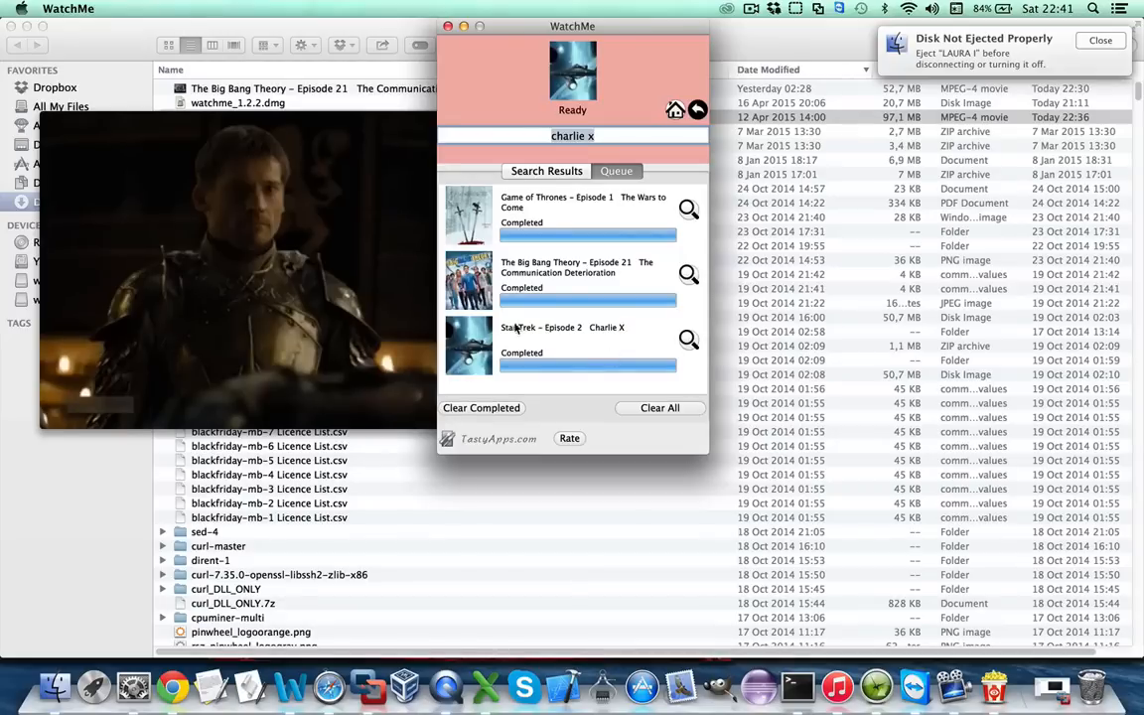
- Show WatchMe Preferences with 3 concurrent downloads, Downloads folder and mp4 conversion format kept
click(68, 8)
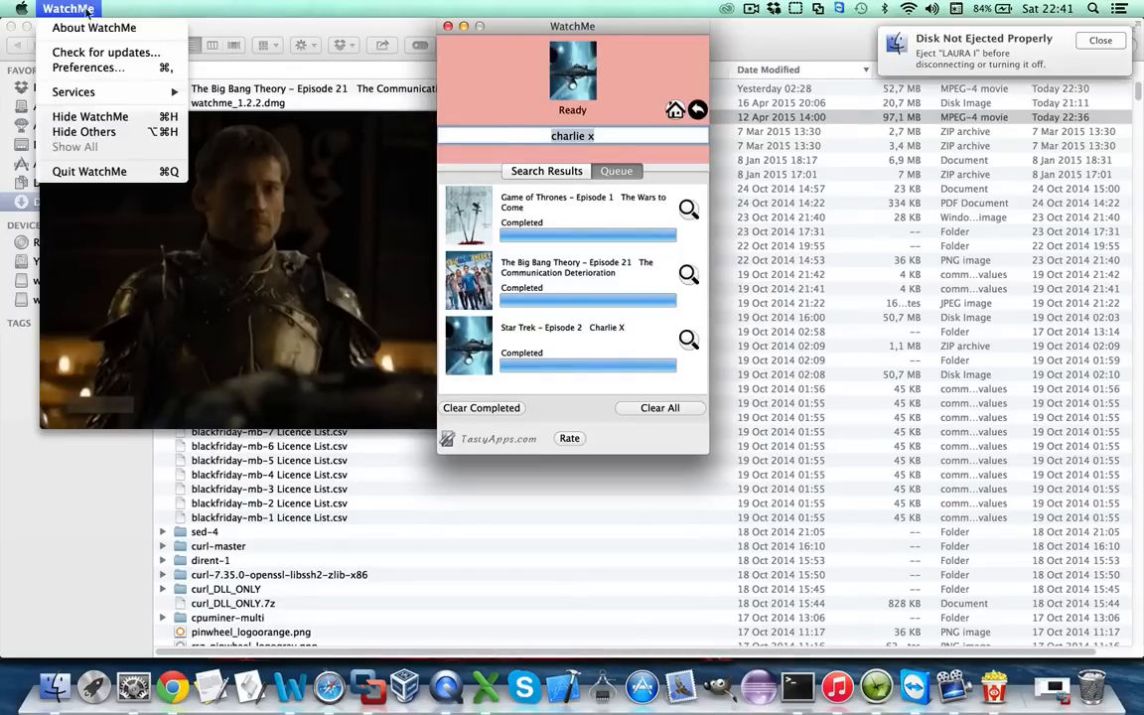
click(87, 68)
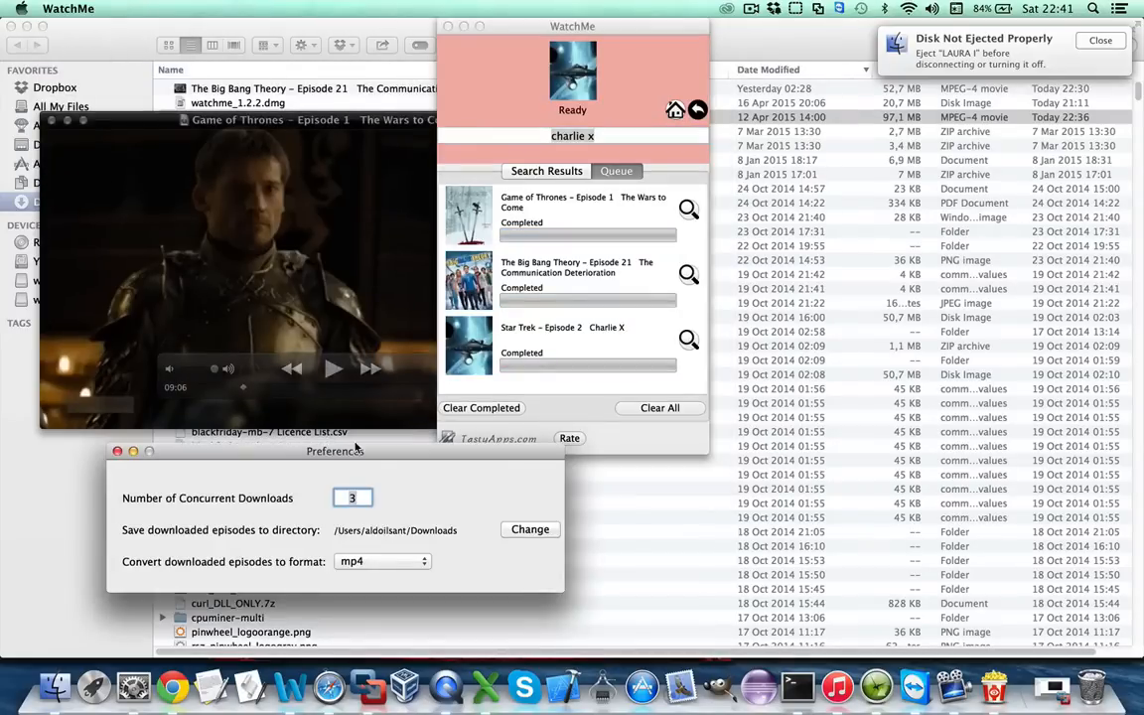
drag(333, 449, 366, 270)
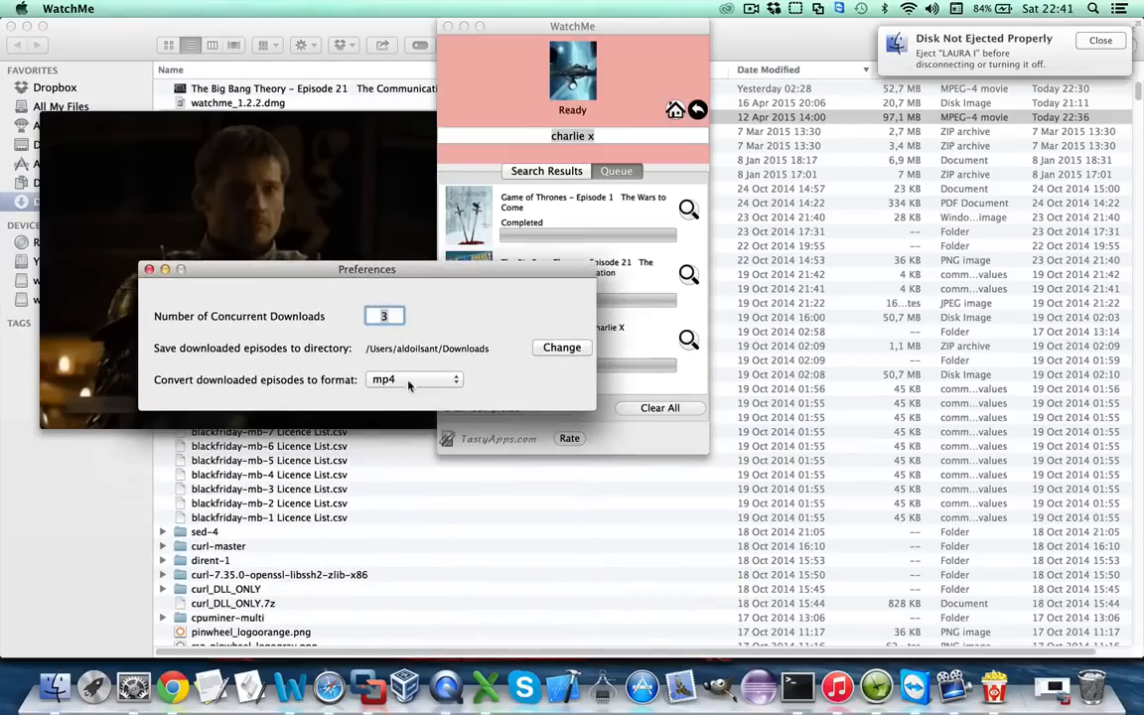
click(413, 380)
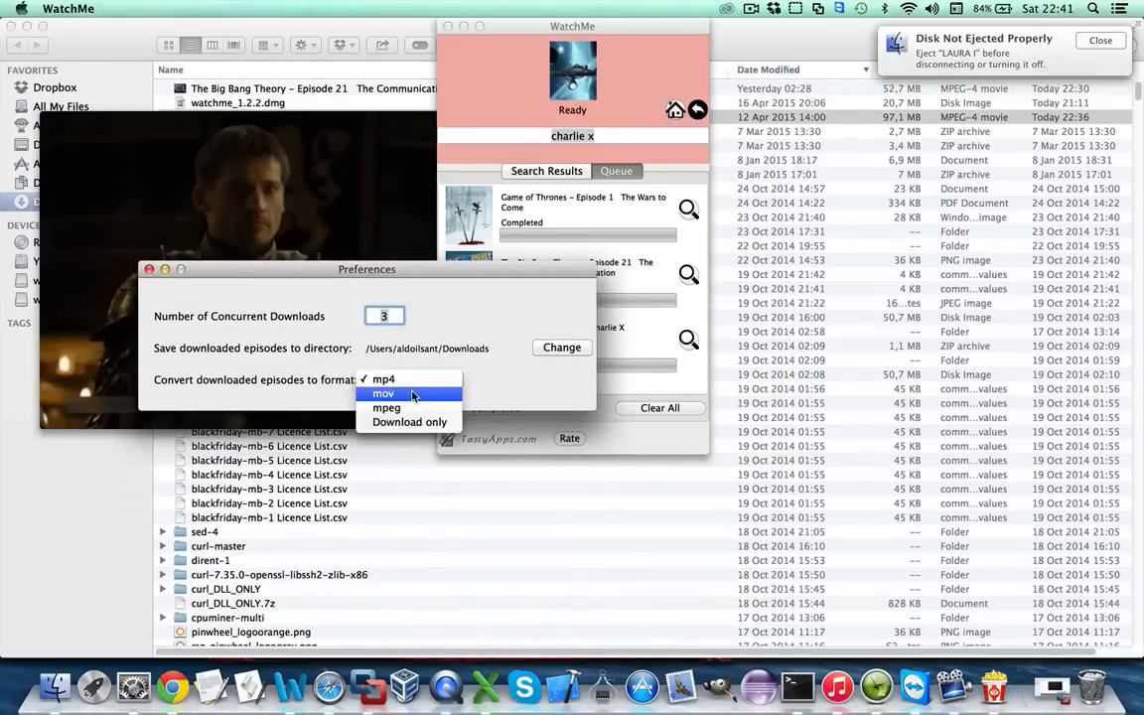
click(384, 379)
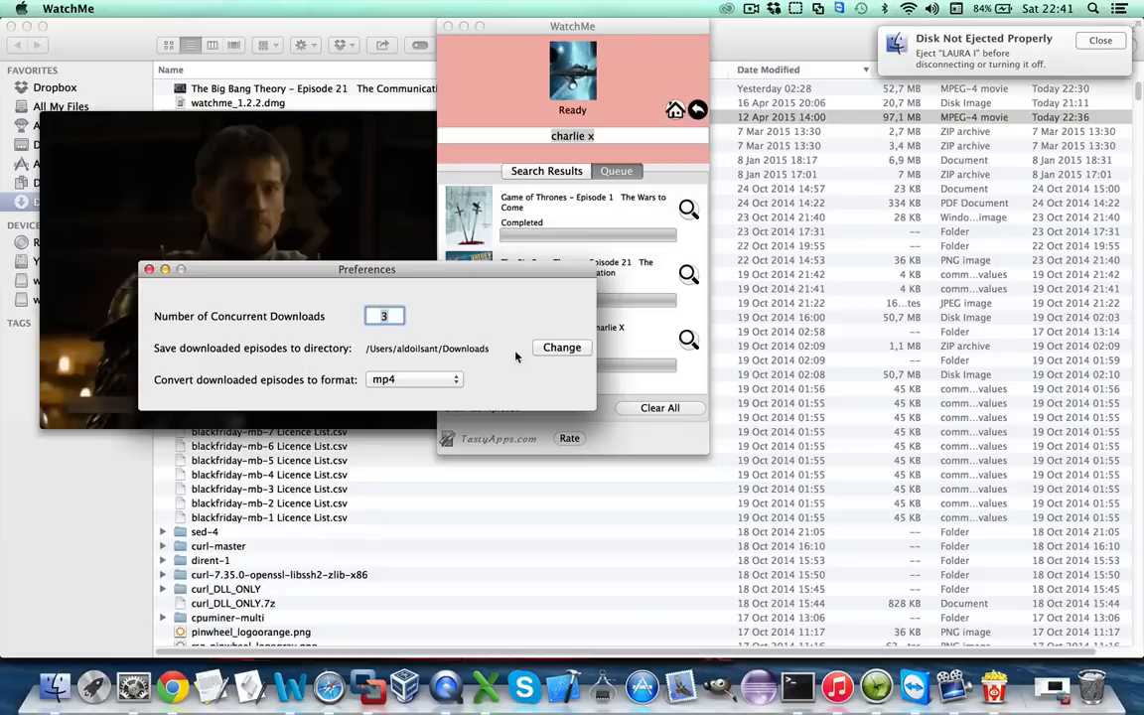
mouse_move(540, 366)
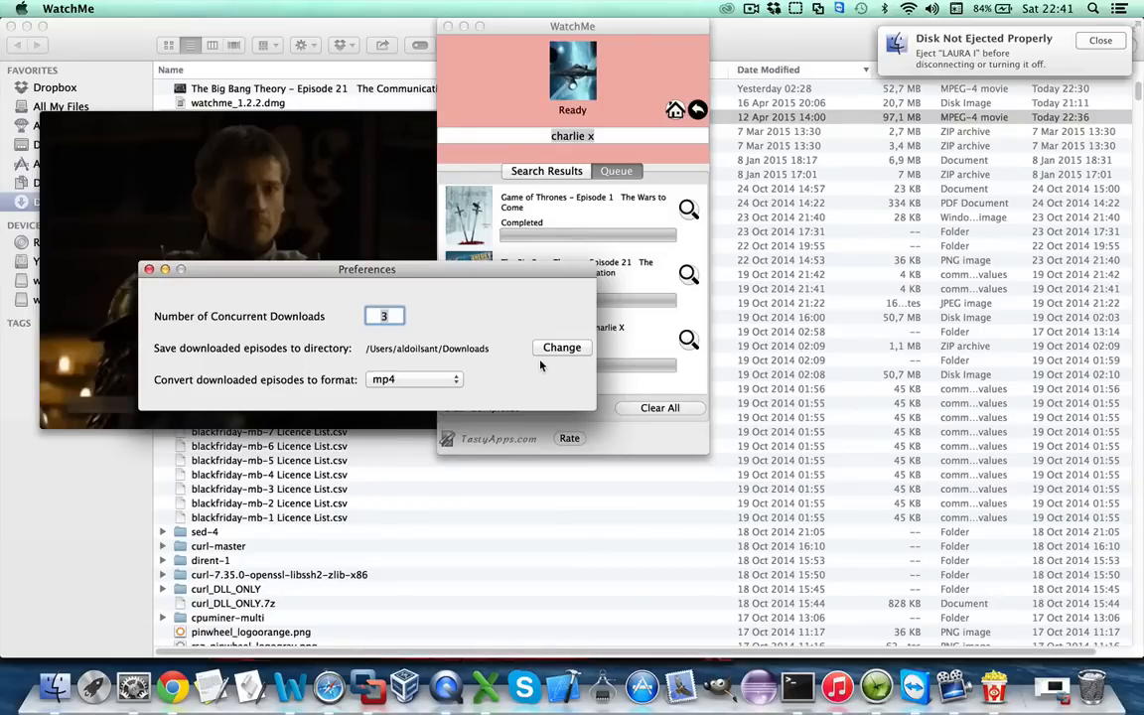